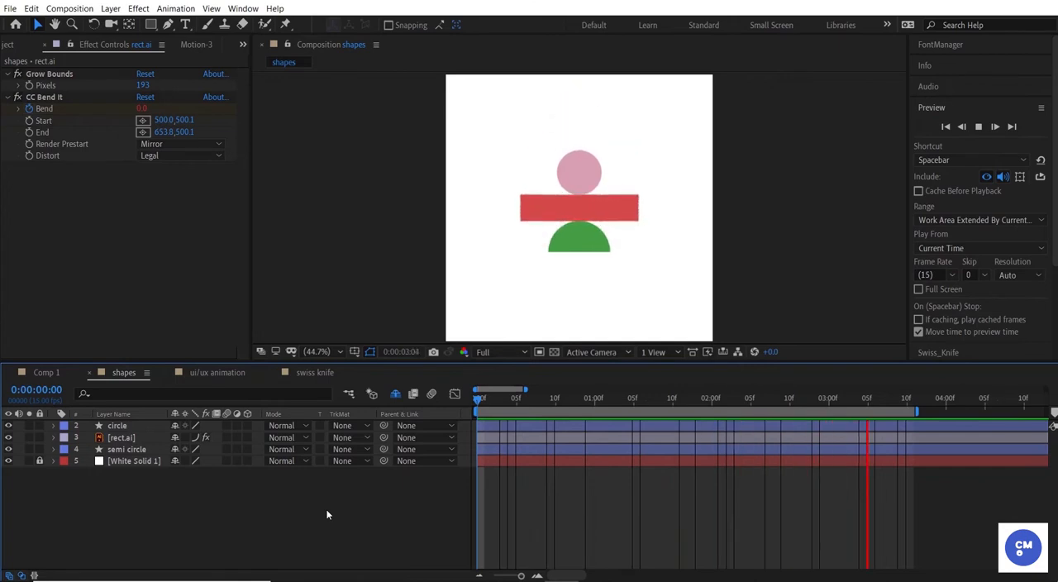
# Select the rect.ai layer and scale it up hugely so the red rectangle overflows the view with blurry edges
pyautogui.click(556, 397)
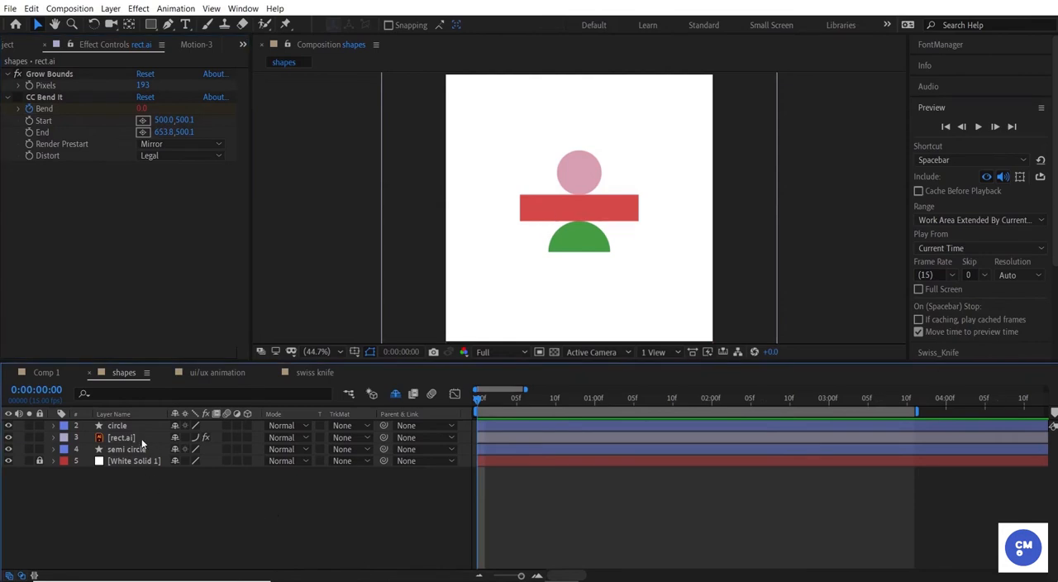
pyautogui.click(122, 437)
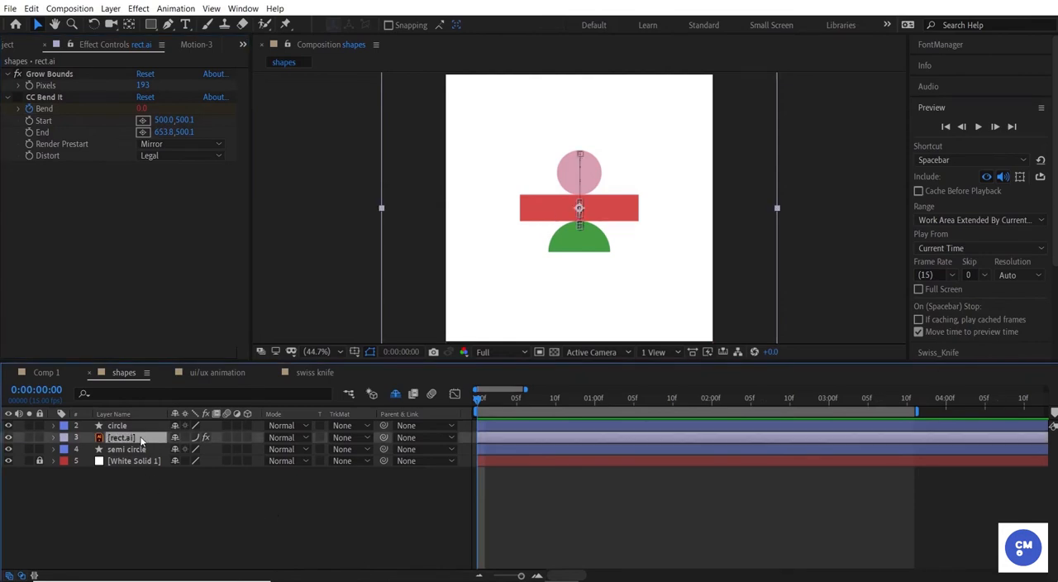
pyautogui.click(53, 436)
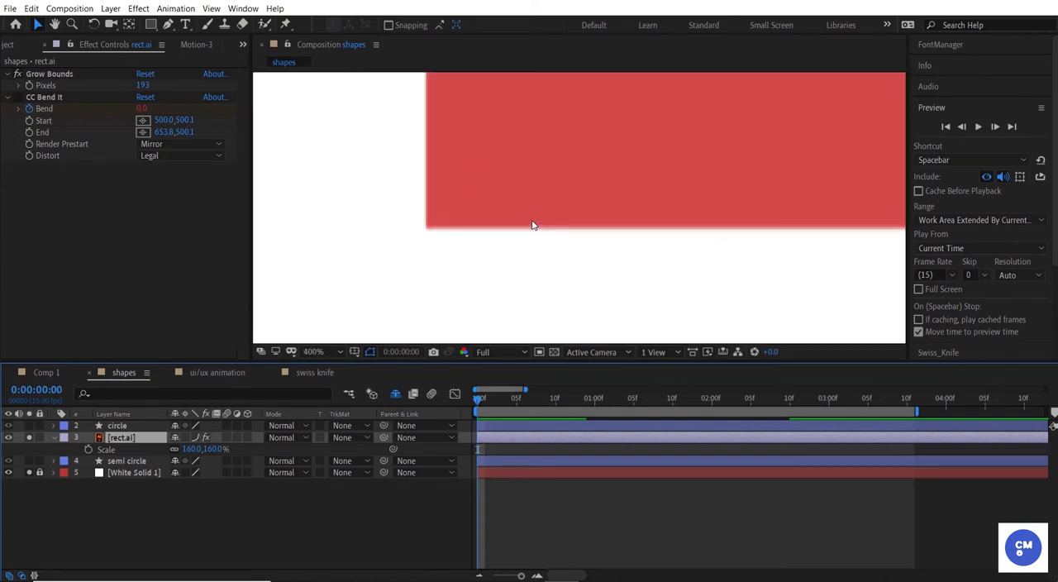
pyautogui.click(314, 350)
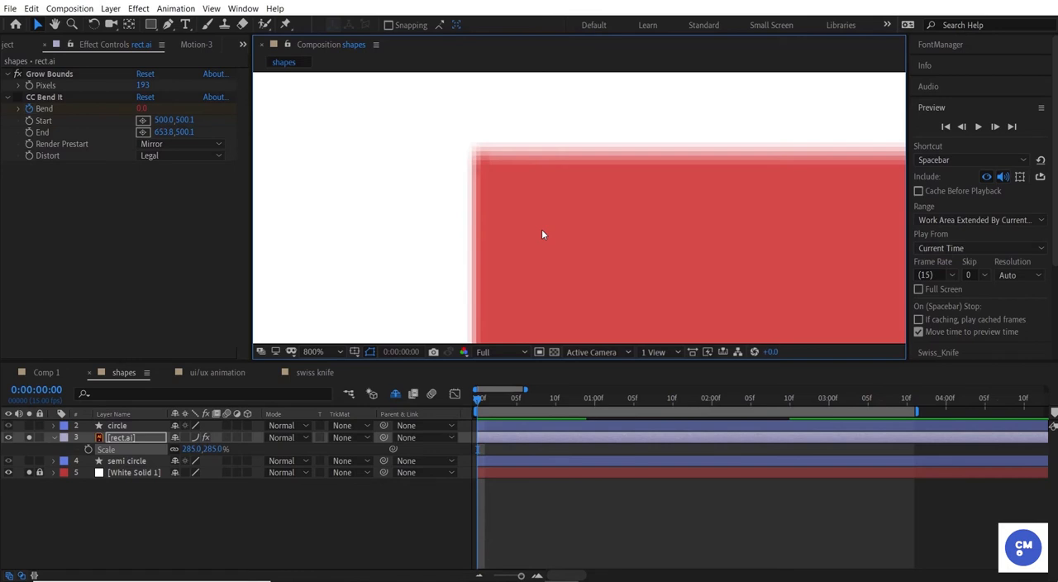
pyautogui.moveTo(417, 288)
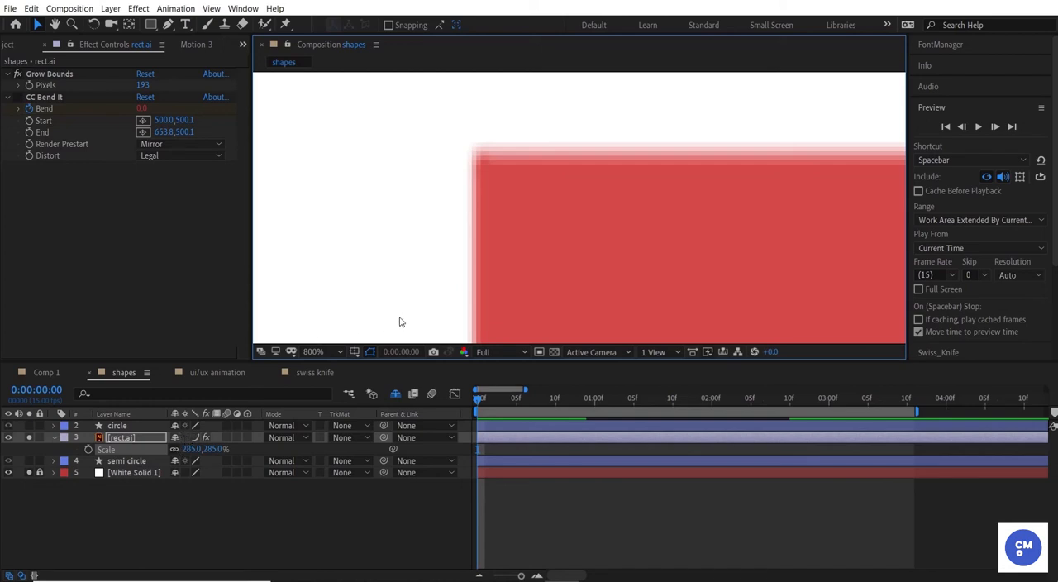
pyautogui.moveTo(430, 298)
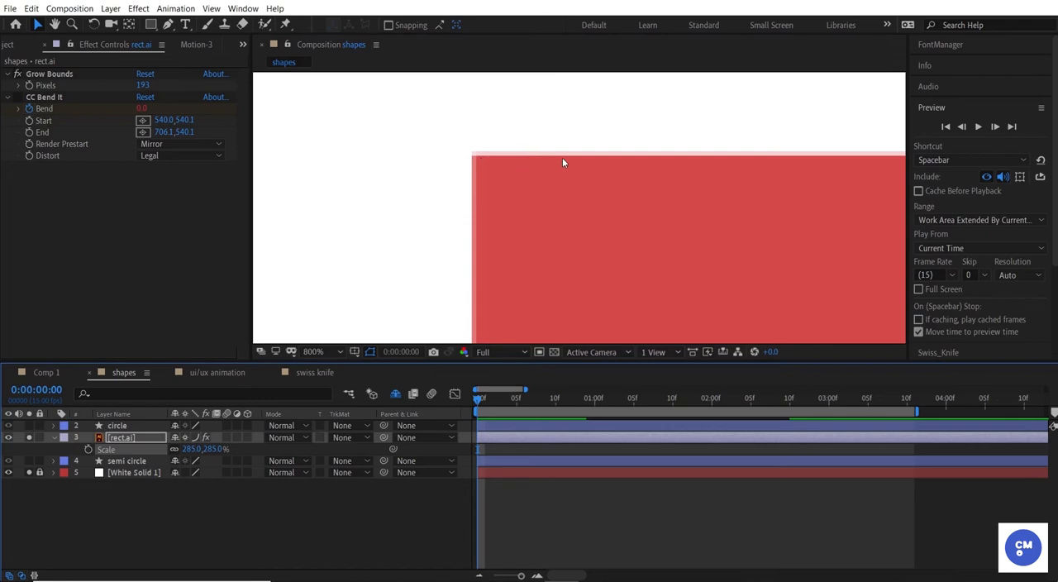
pyautogui.moveTo(850, 162)
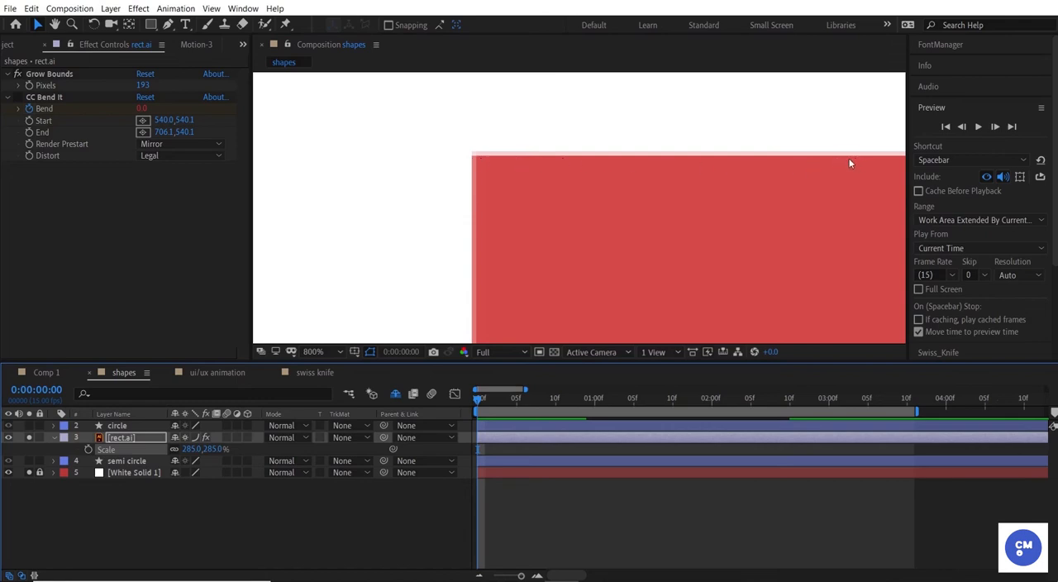
pyautogui.moveTo(500, 189)
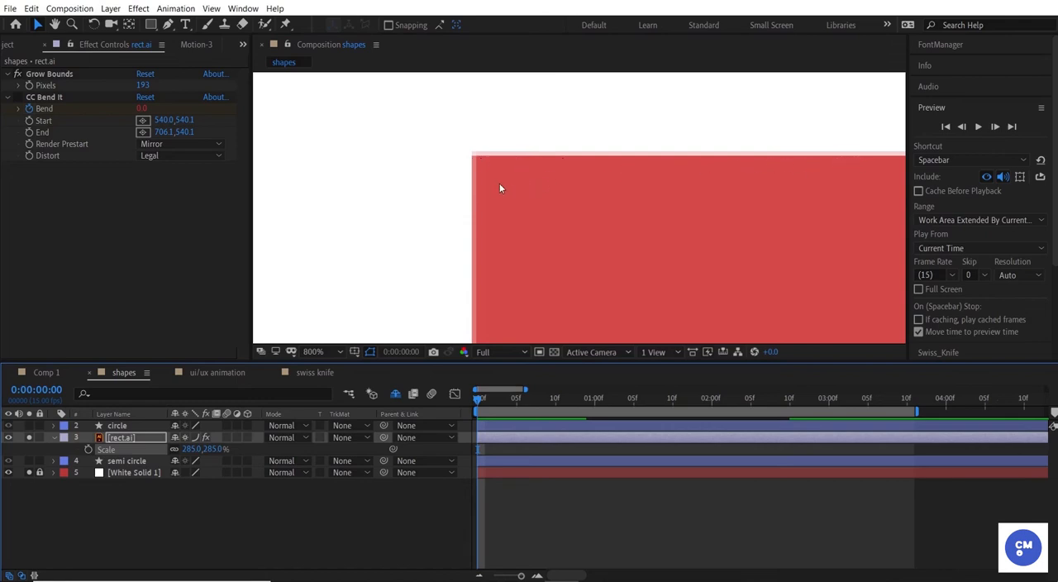
# Enable Continuously Rasterize on the rect.ai layer so its scaled edges render crisp
pyautogui.click(314, 350)
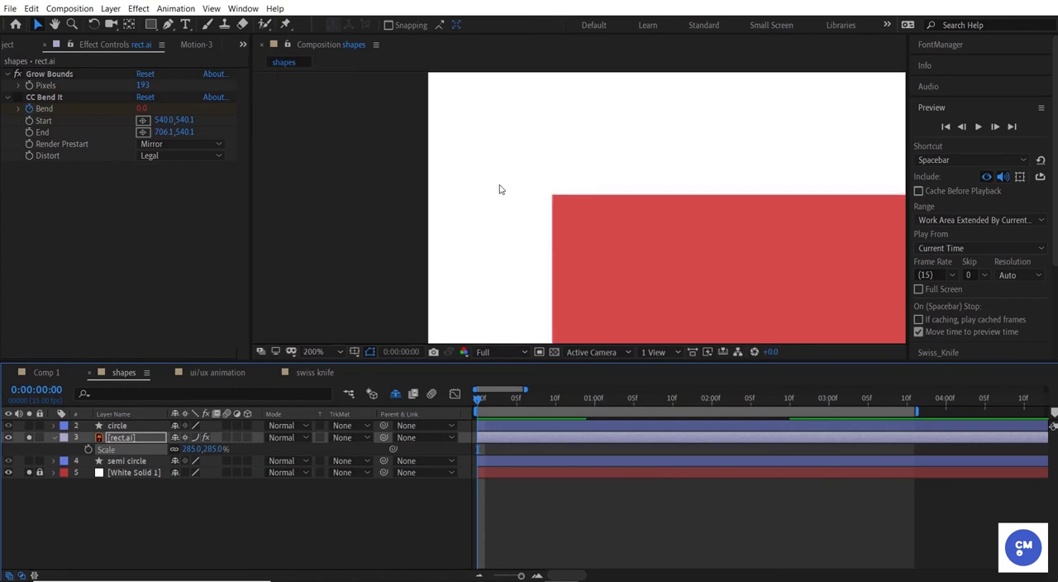